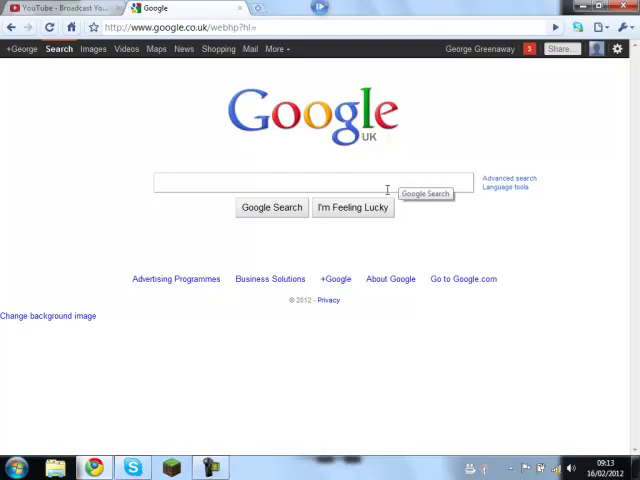
Search Google for 'Photoscape' to find the official PhotoScape website.
{"action": "type", "text": "Photoscape"}
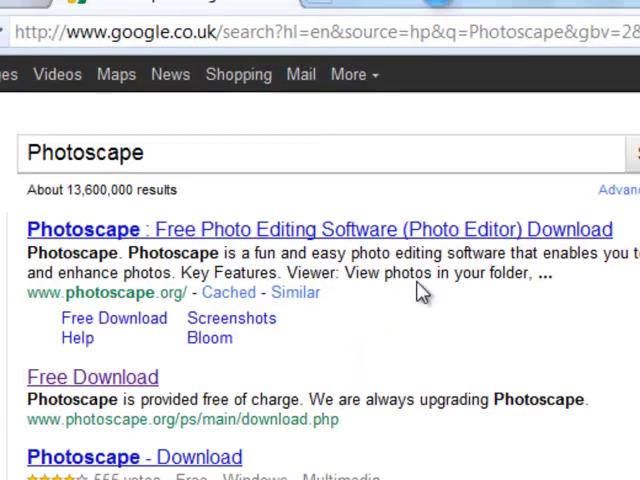
{"action": "mouse_move", "coordinate": [244, 238]}
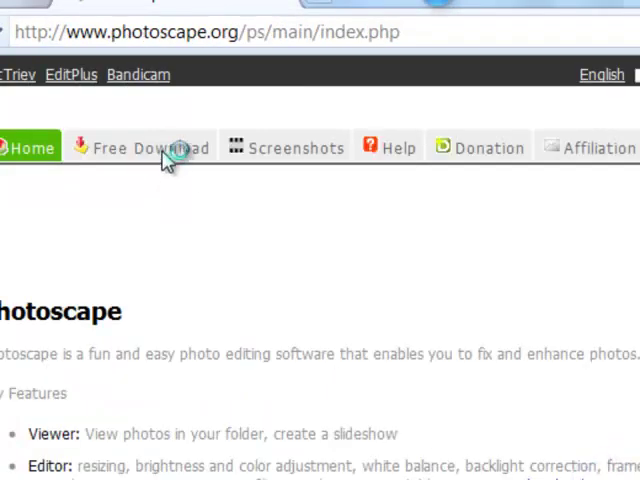
Go to the Free Download page and choose the Download.com (CNET) mirror.
{"action": "left_click", "coordinate": [150, 148]}
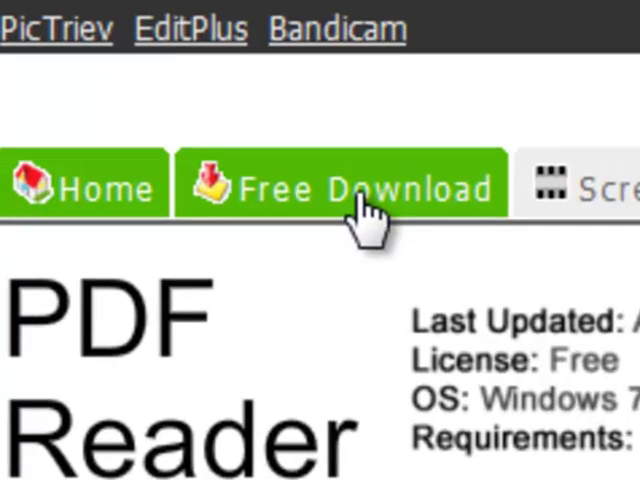
{"action": "left_click", "coordinate": [340, 188]}
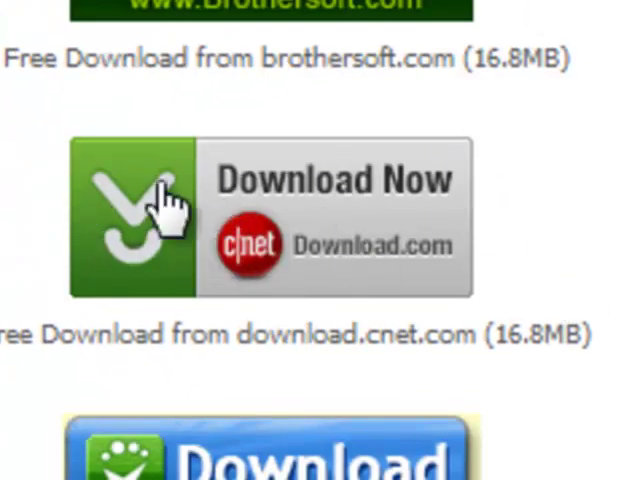
{"action": "left_click", "coordinate": [156, 200]}
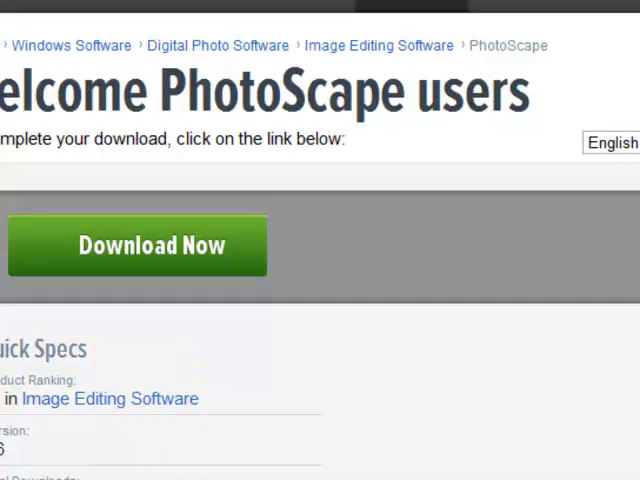
Scroll the CNET page to the Download Now button and start the setup download.
{"action": "scroll", "scroll_direction": "down", "scroll_amount": 3}
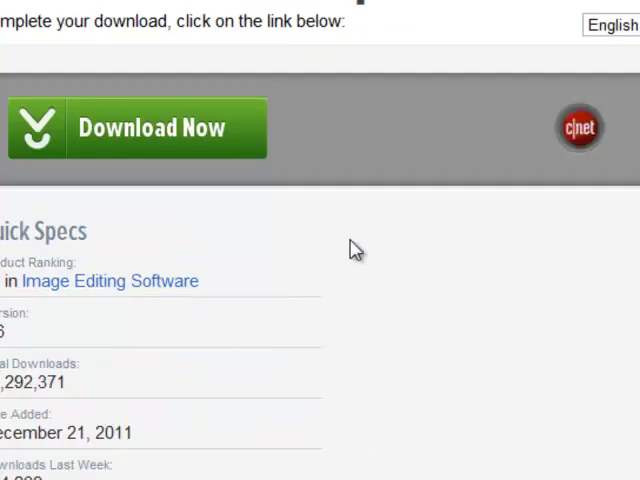
{"action": "mouse_move", "coordinate": [152, 144]}
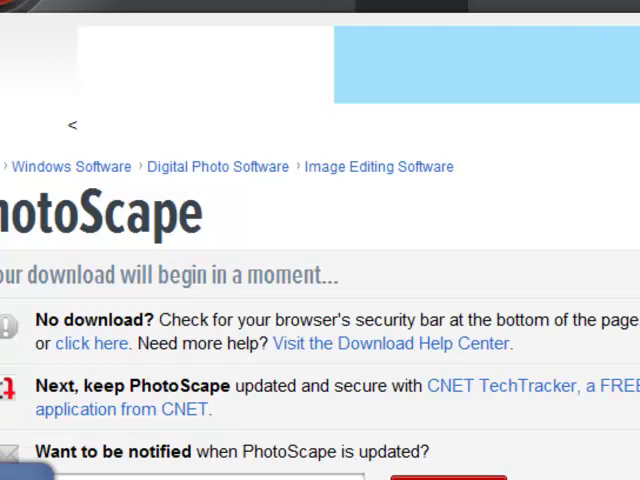
{"action": "scroll", "scroll_direction": "down", "scroll_amount": 3}
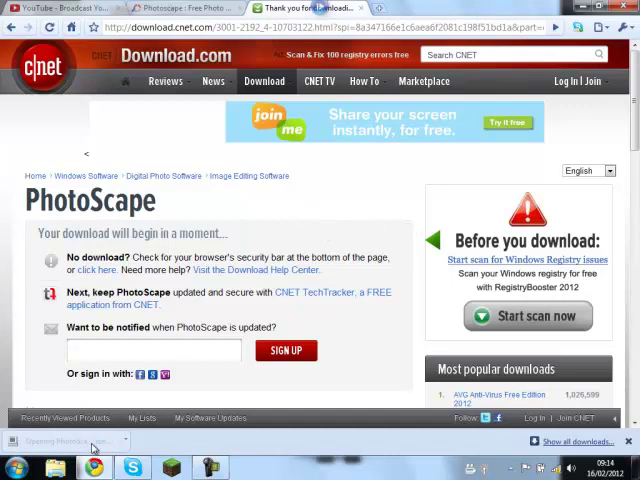
{"action": "mouse_move", "coordinate": [338, 256]}
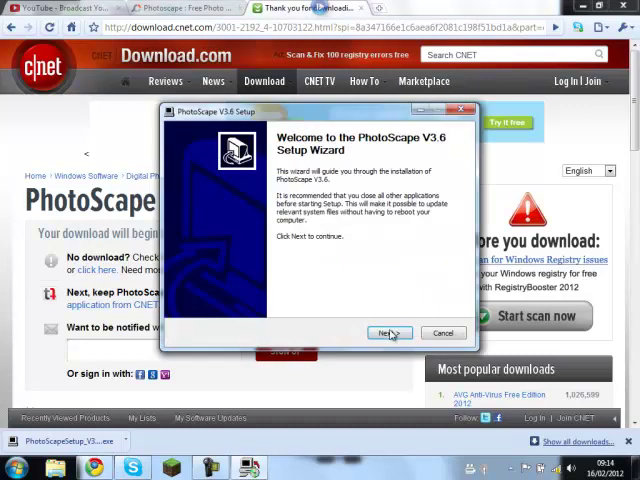
Pass the welcome page, agree to the license, keep default components and folder, and install.
{"action": "left_click", "coordinate": [388, 332]}
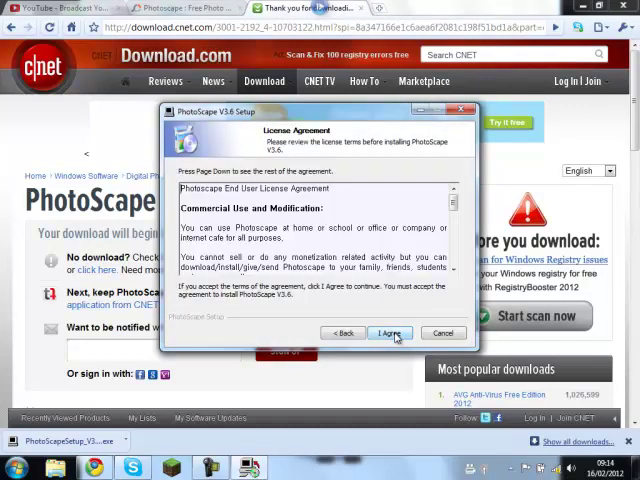
{"action": "left_click", "coordinate": [388, 332]}
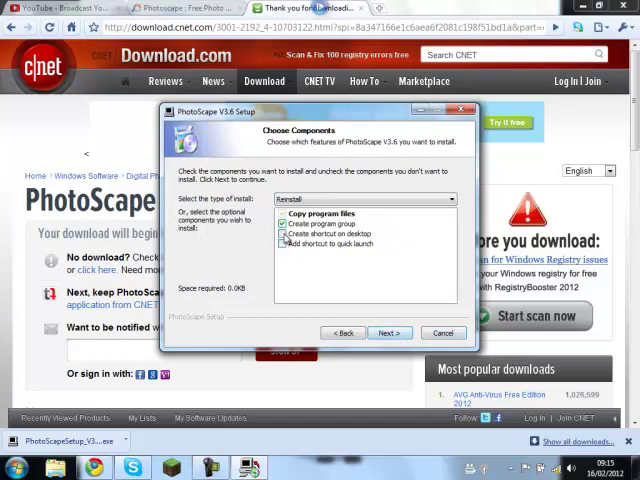
{"action": "left_click", "coordinate": [388, 332]}
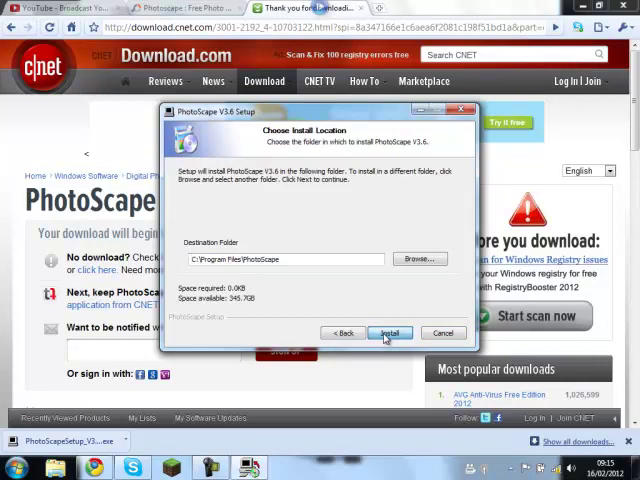
{"action": "left_click", "coordinate": [390, 332]}
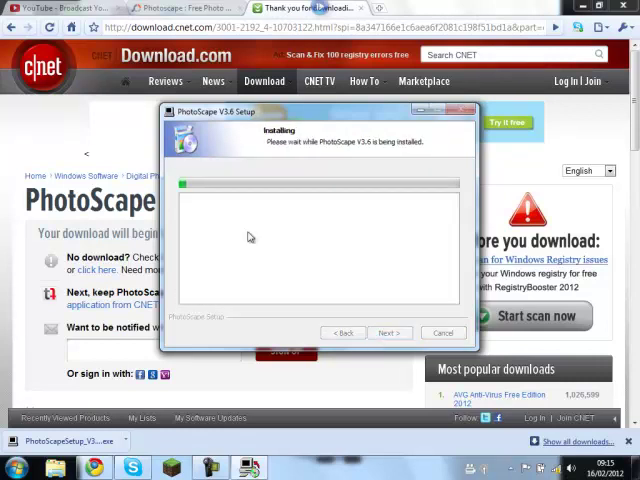
{"action": "mouse_move", "coordinate": [344, 260]}
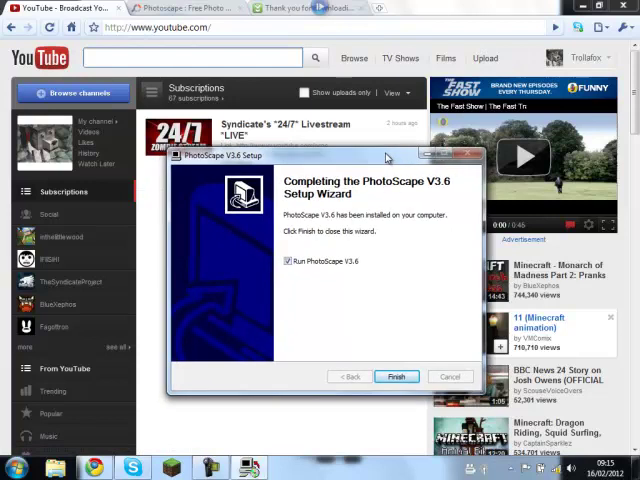
{"action": "mouse_move", "coordinate": [438, 356]}
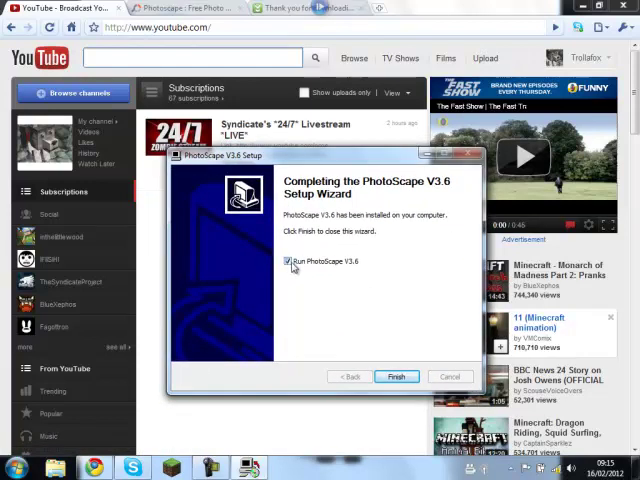
Leave 'Run PhotoScape V3.6' unticked and finish the setup wizard.
{"action": "left_click", "coordinate": [284, 260]}
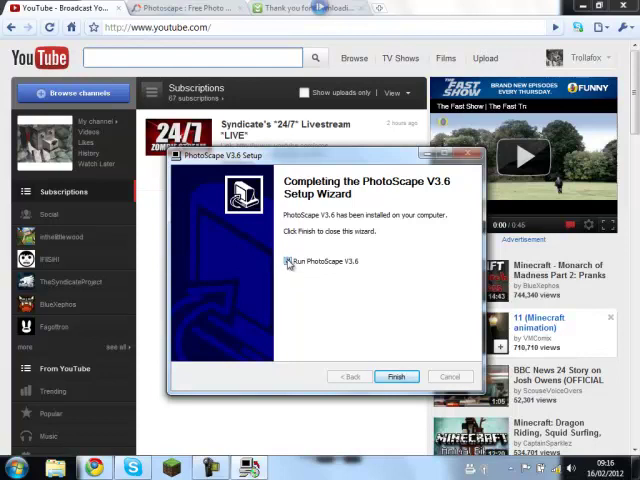
{"action": "left_click", "coordinate": [286, 260]}
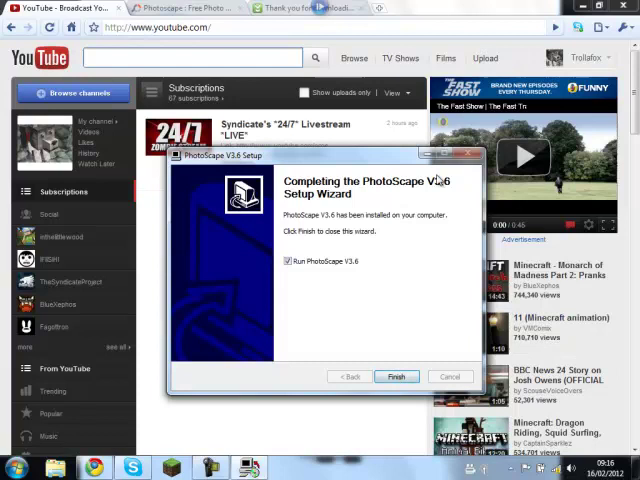
{"action": "left_click", "coordinate": [288, 260]}
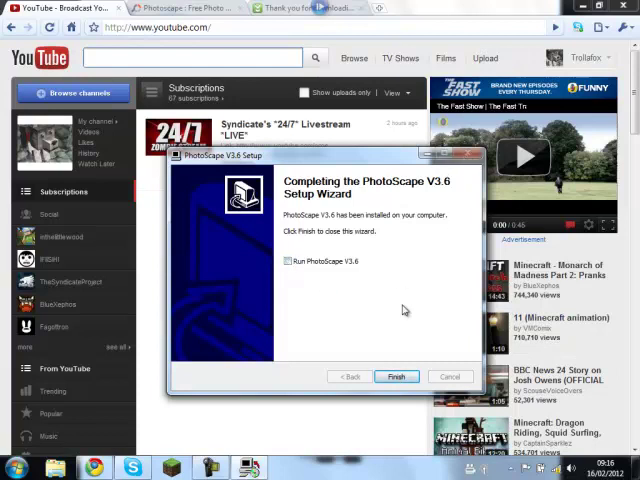
{"action": "left_click", "coordinate": [396, 376]}
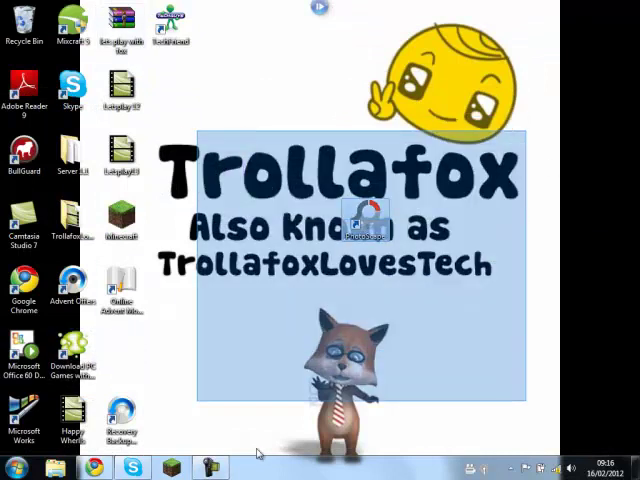
Show All Programs from the Start menu, scrolled down to the PhotoScape folder.
{"action": "left_click", "coordinate": [16, 468]}
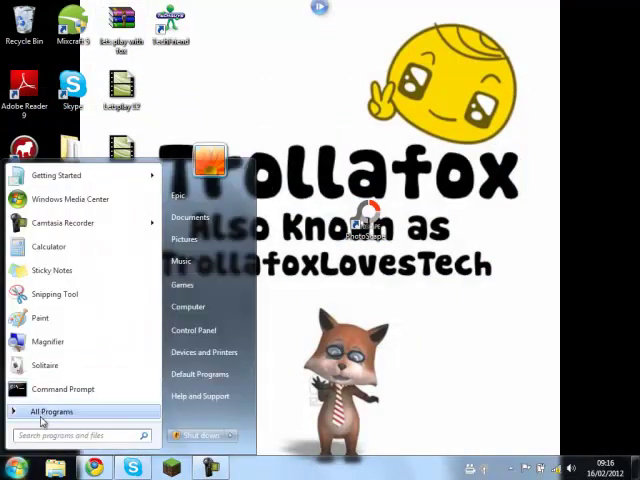
{"action": "left_click", "coordinate": [52, 412]}
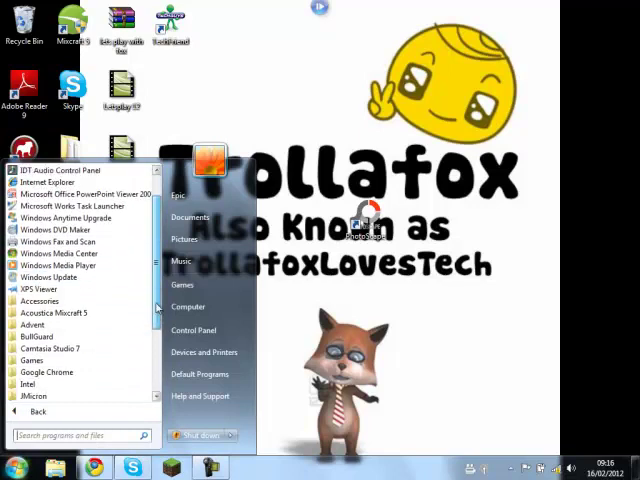
{"action": "scroll", "scroll_direction": "down", "scroll_amount": 3}
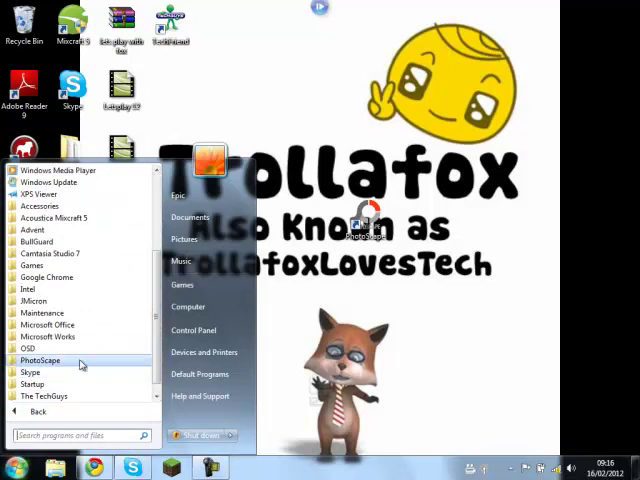